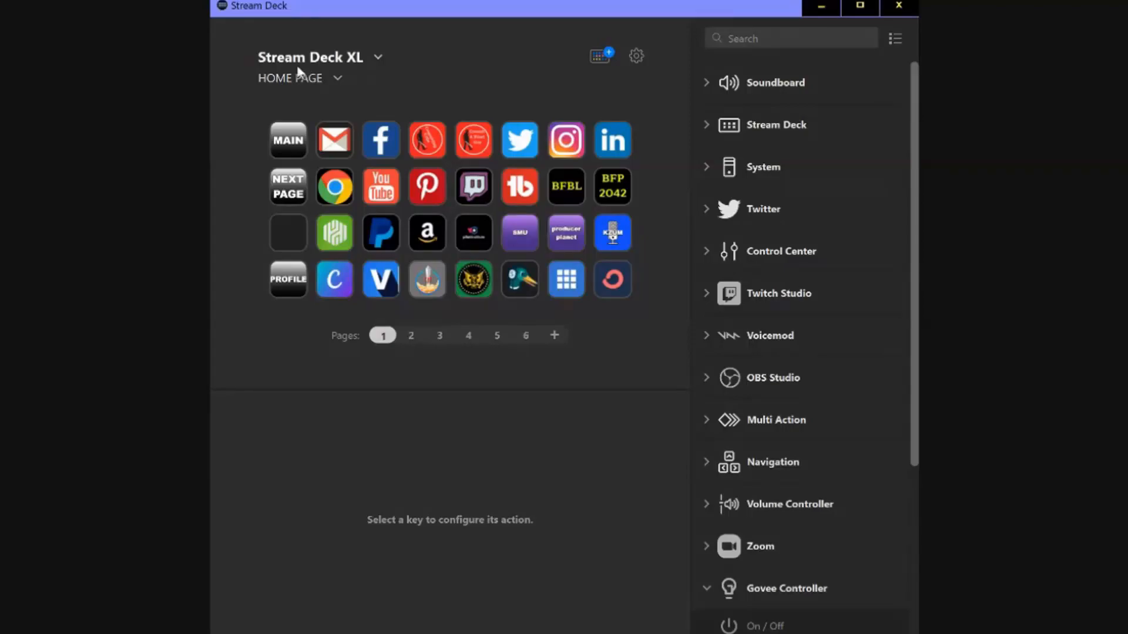
mouse_move(303, 85)
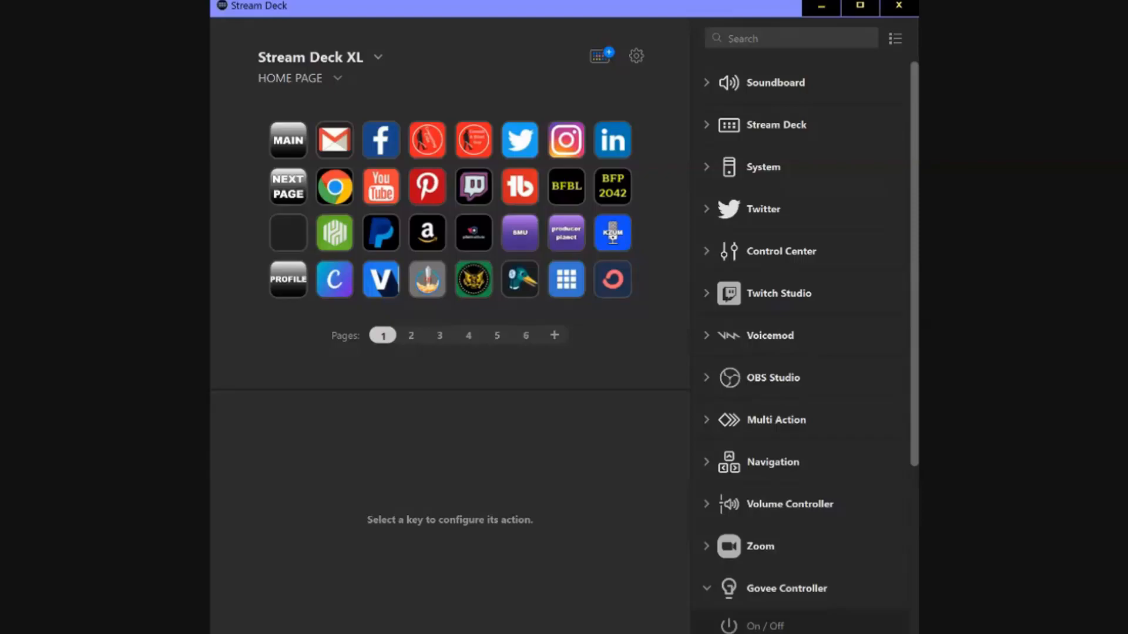
mouse_move(332, 229)
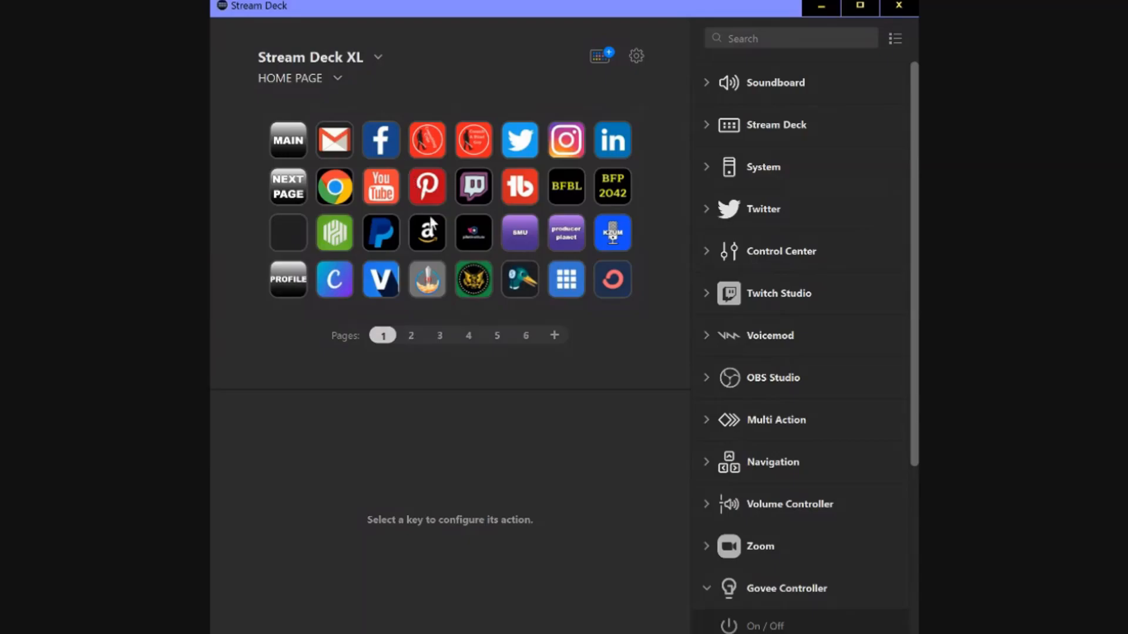
mouse_move(433, 351)
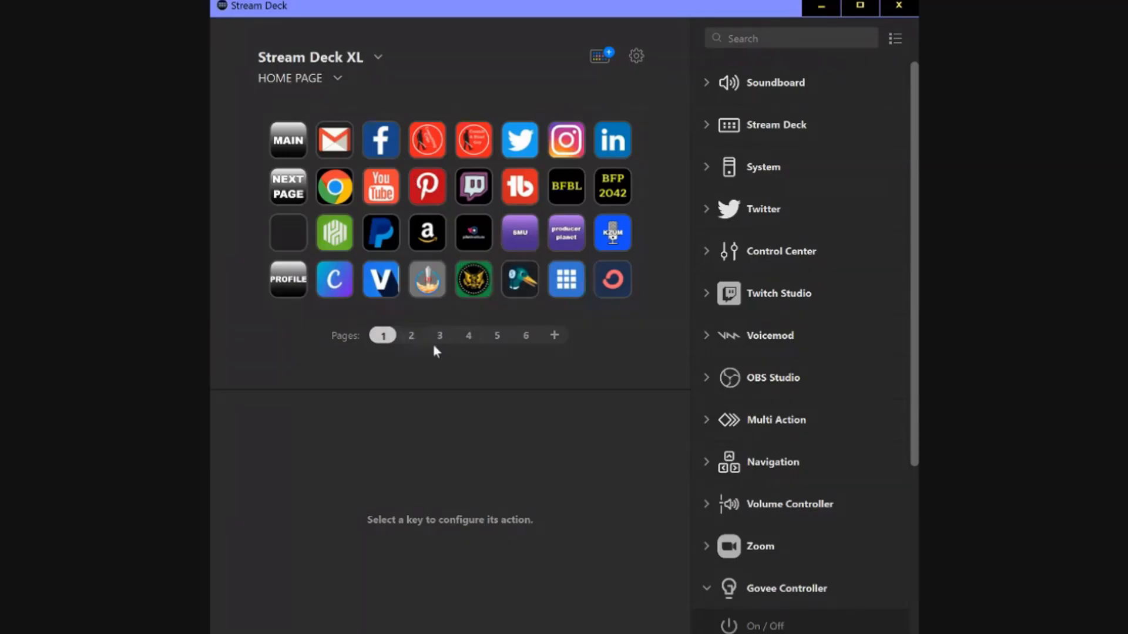
mouse_move(683, 354)
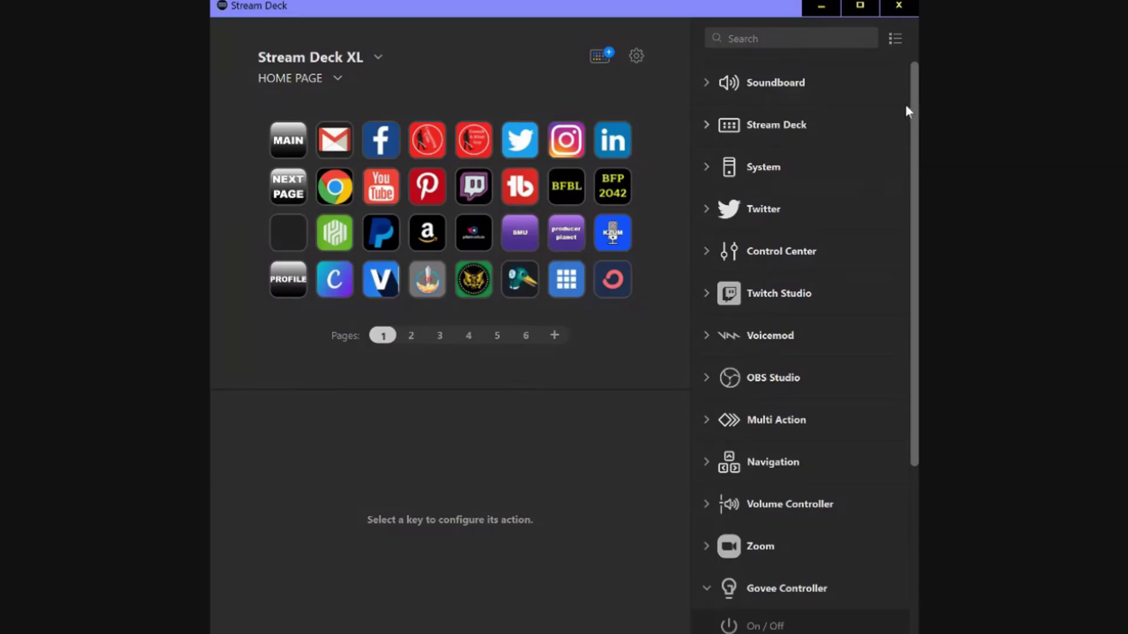
mouse_move(903, 112)
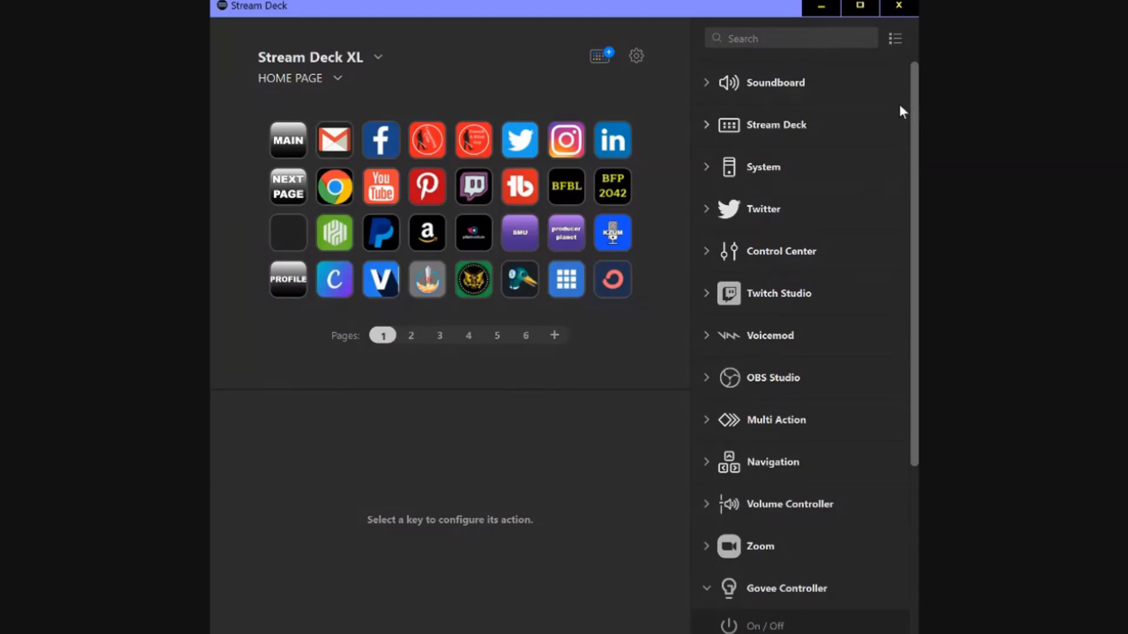
mouse_move(912, 181)
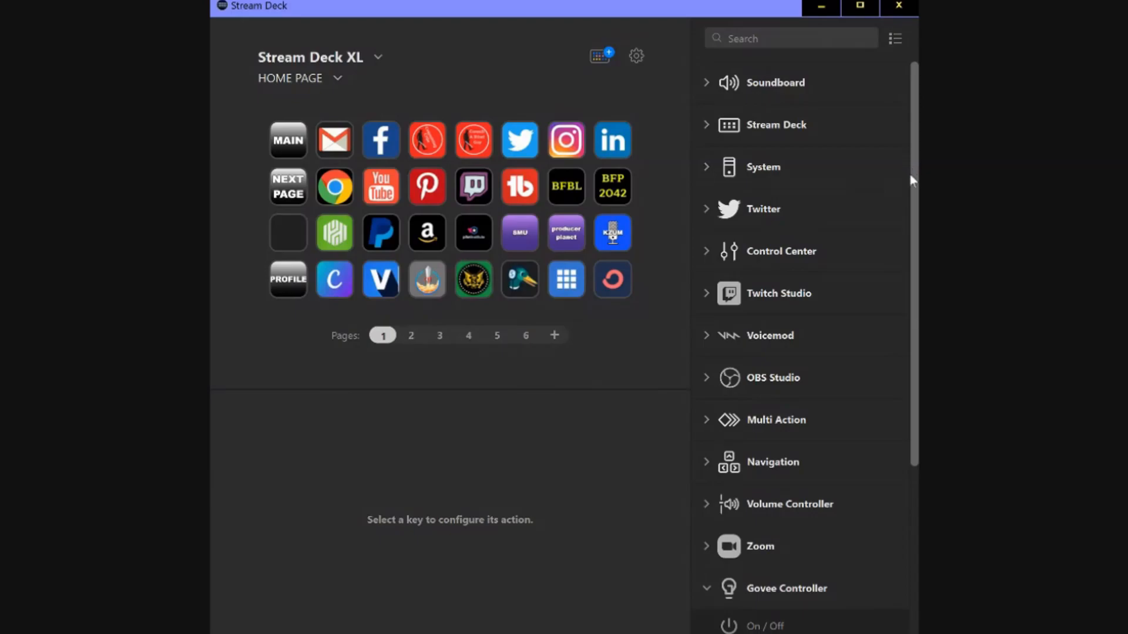
mouse_move(911, 176)
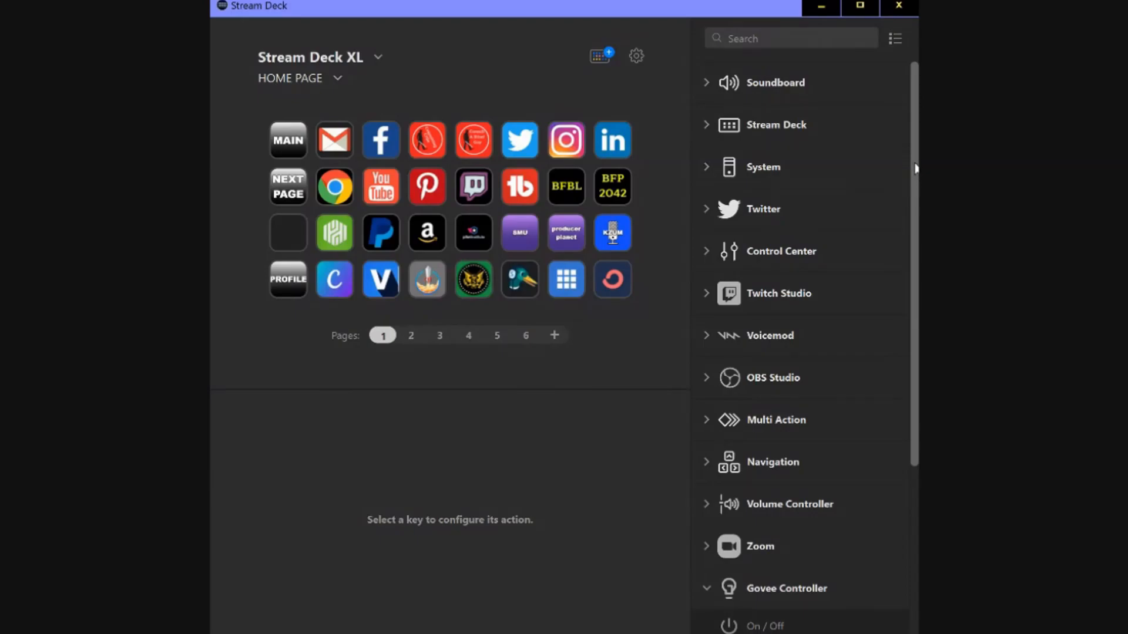
Browse the action list and start choosing which plugin categories it shows
scroll(down, 3)
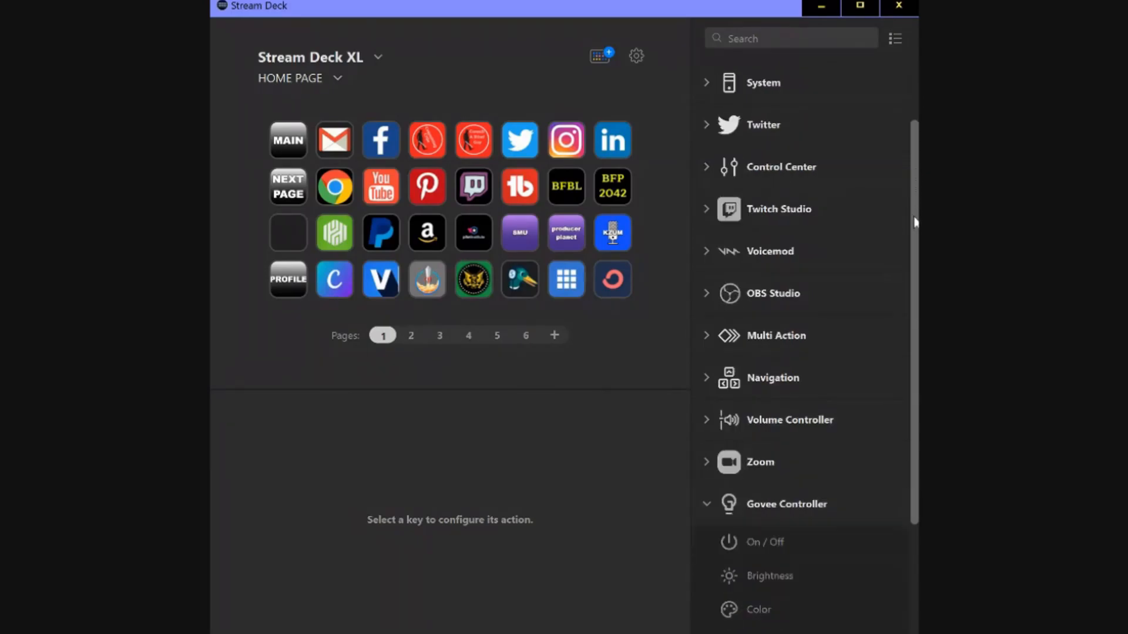
scroll(down, 3)
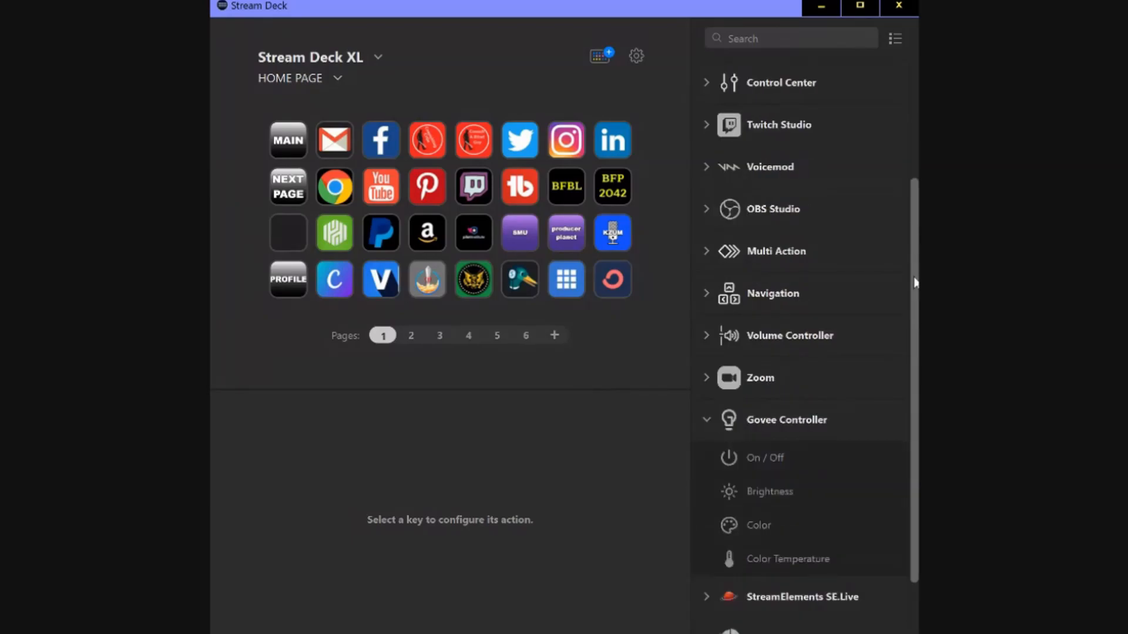
scroll(down, 3)
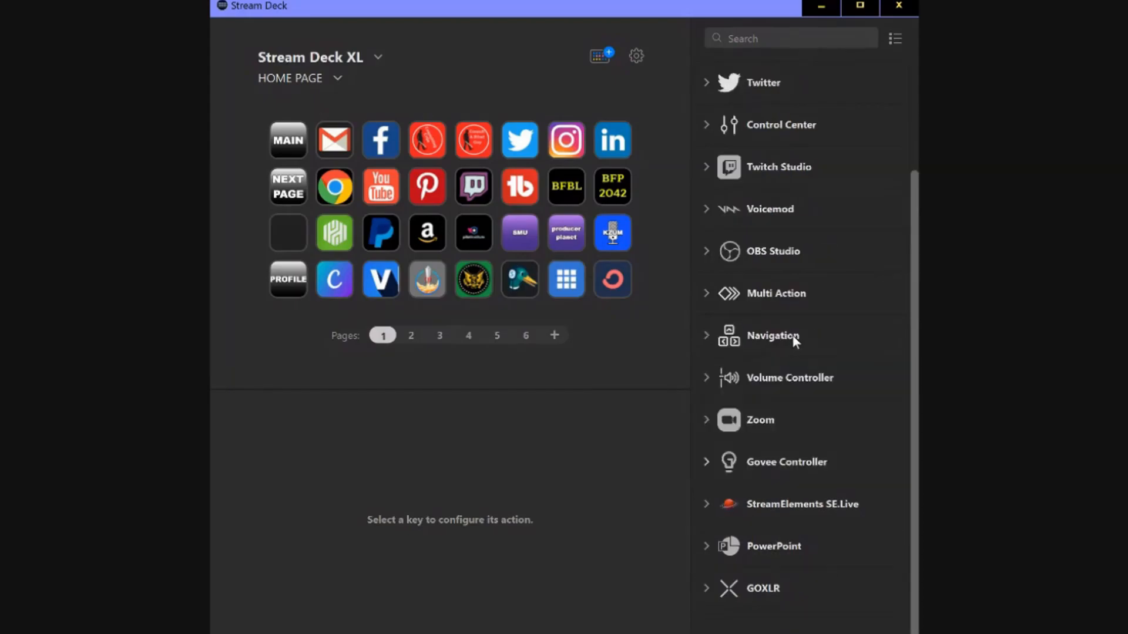
mouse_move(808, 364)
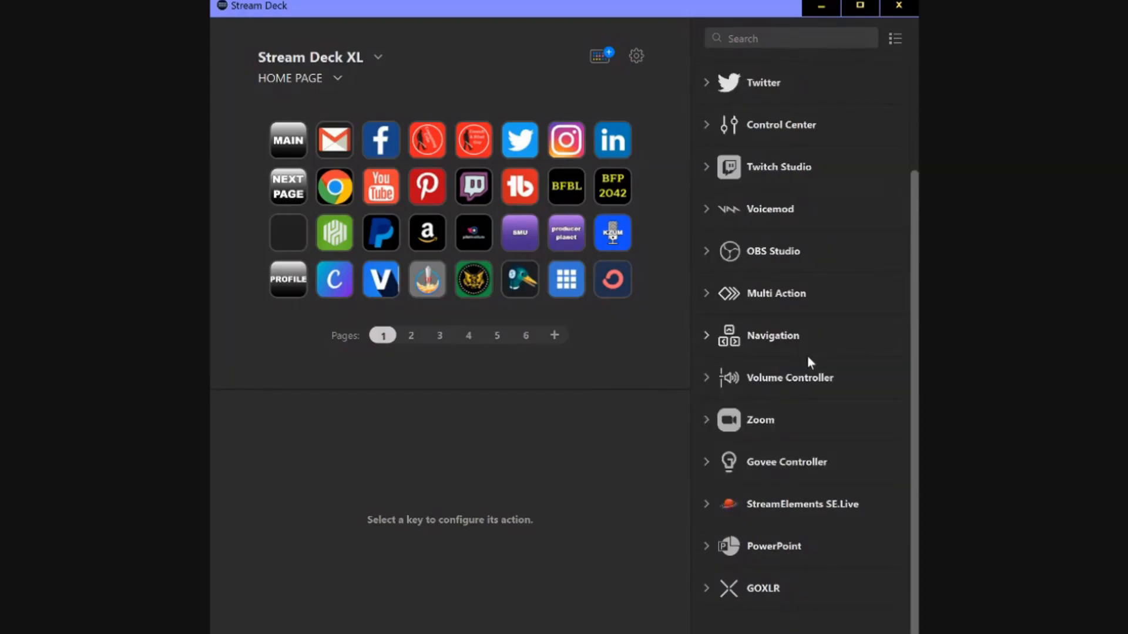
mouse_move(769, 610)
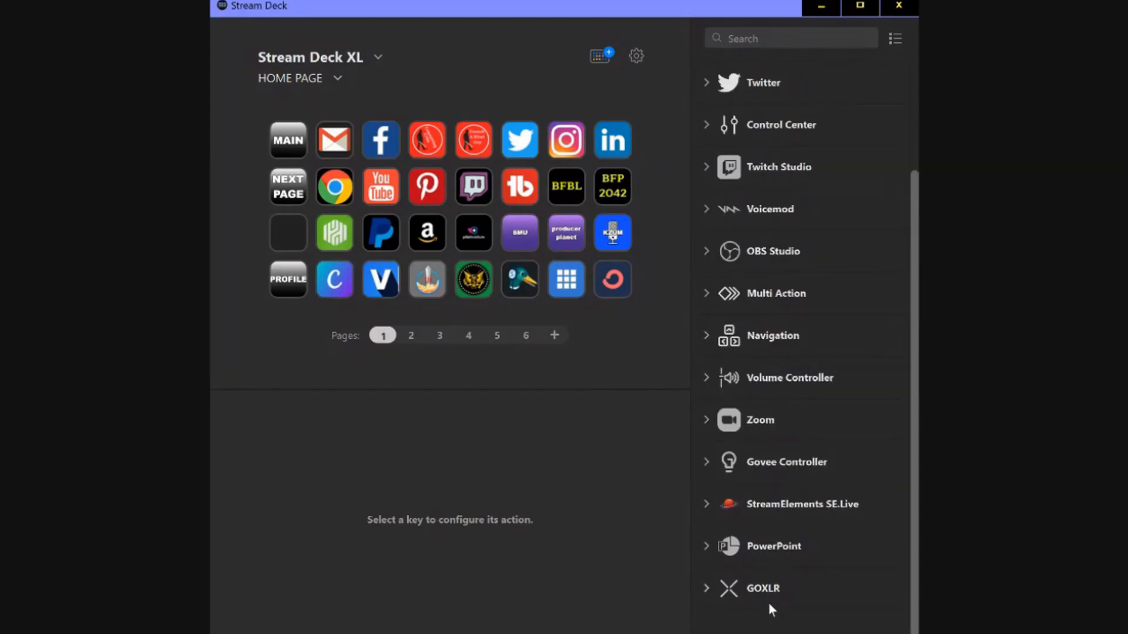
mouse_move(808, 521)
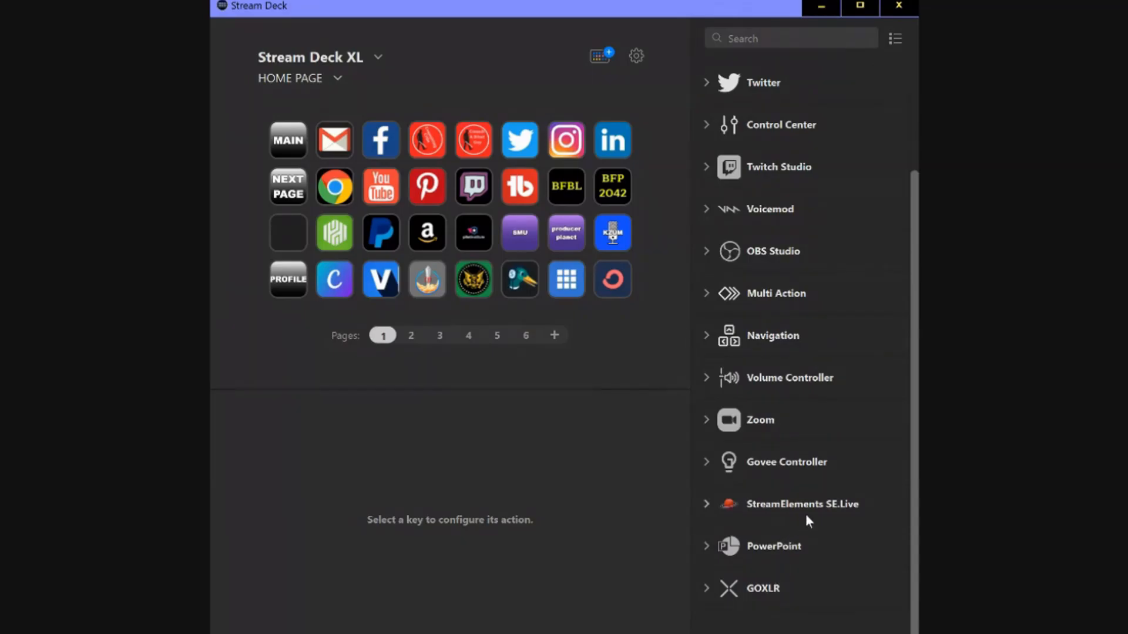
scroll(up, 3)
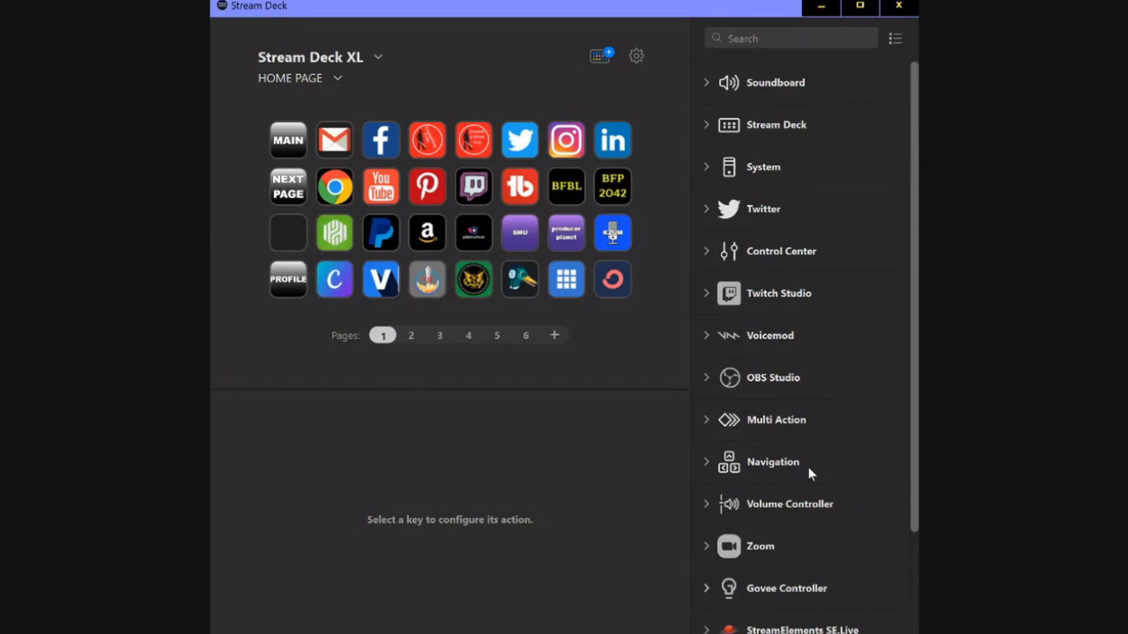
mouse_move(791, 356)
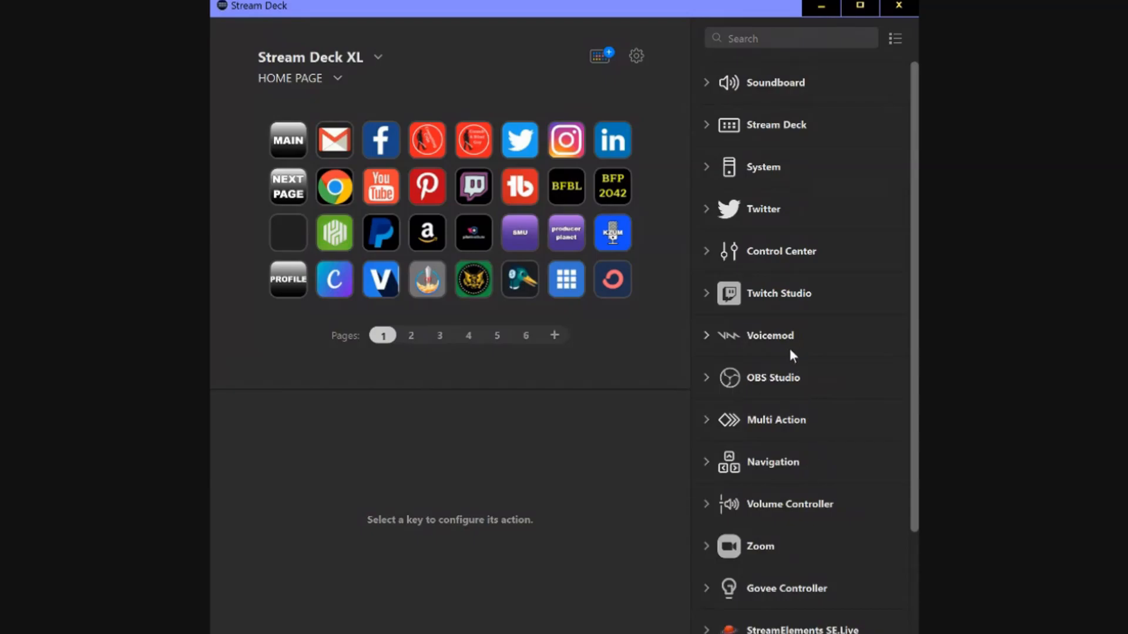
mouse_move(800, 280)
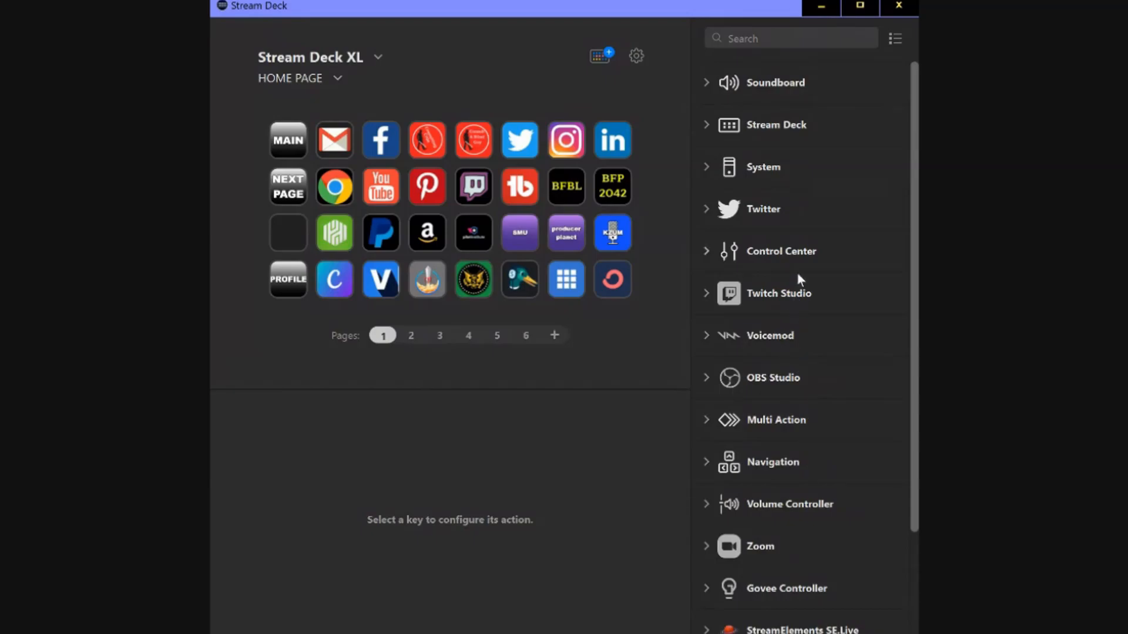
mouse_move(787, 111)
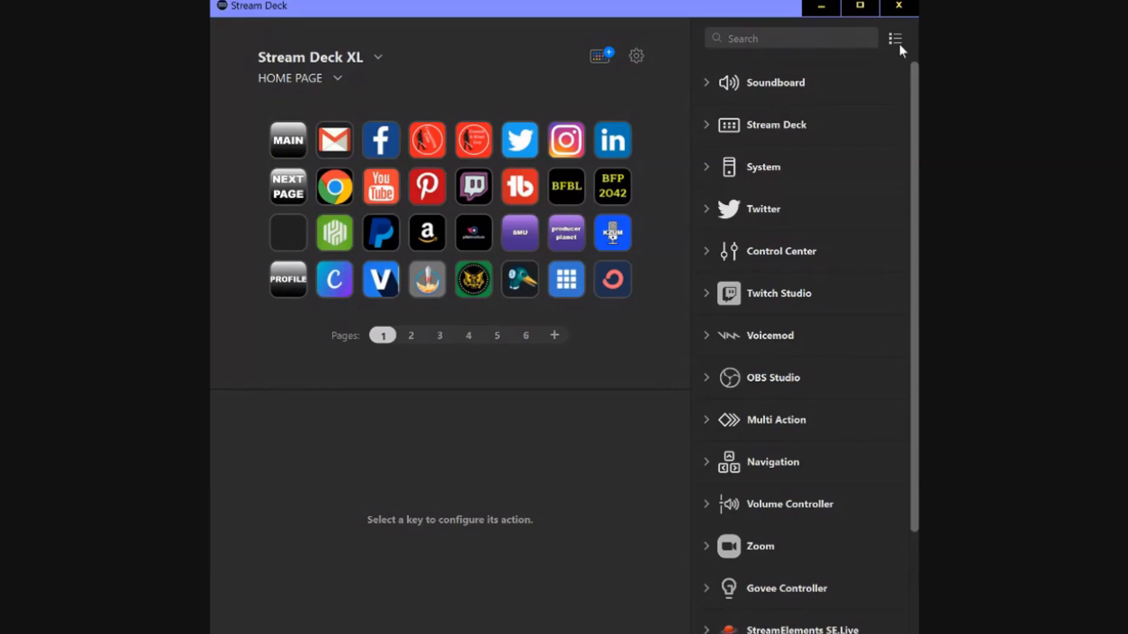
click(896, 38)
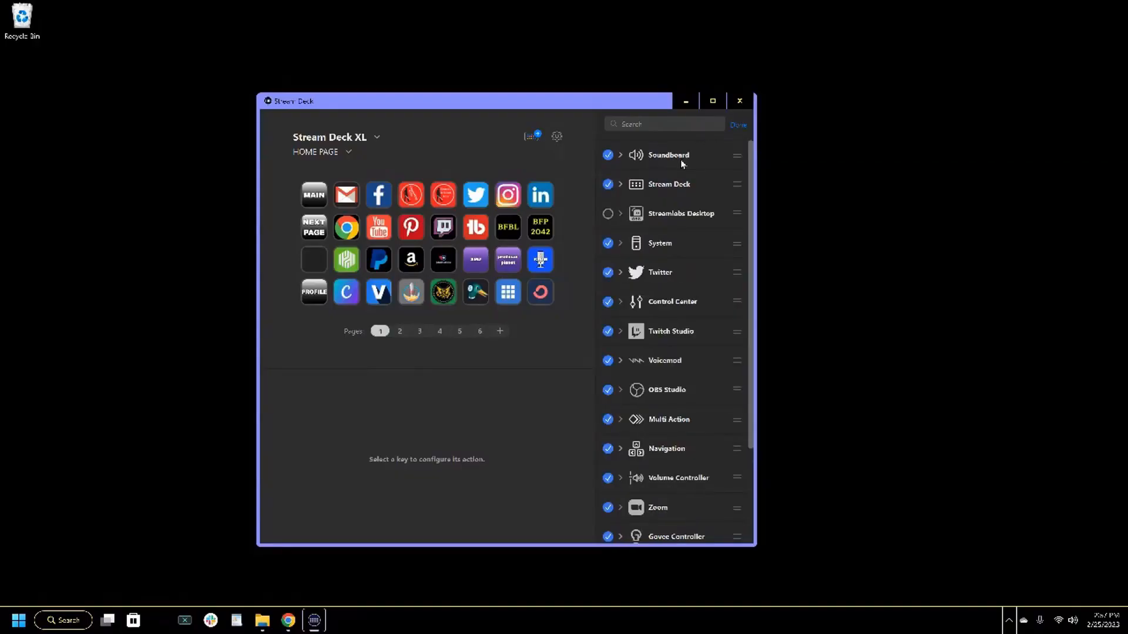
Hide the Soundboard and Twitch Studio categories and finish editing the action list
click(607, 155)
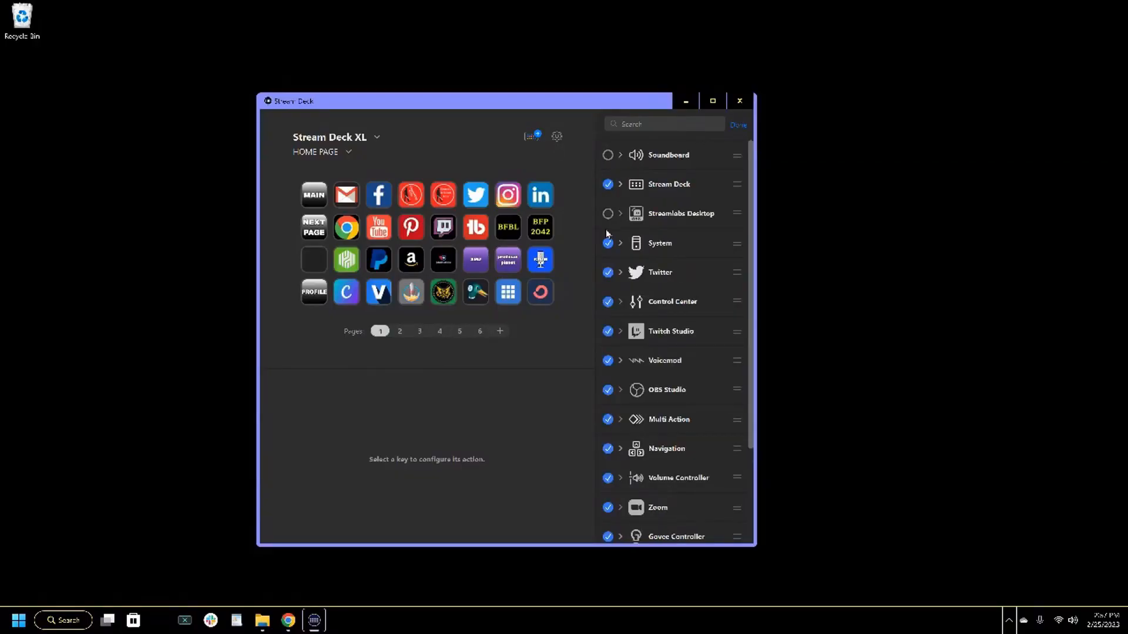
mouse_move(687, 316)
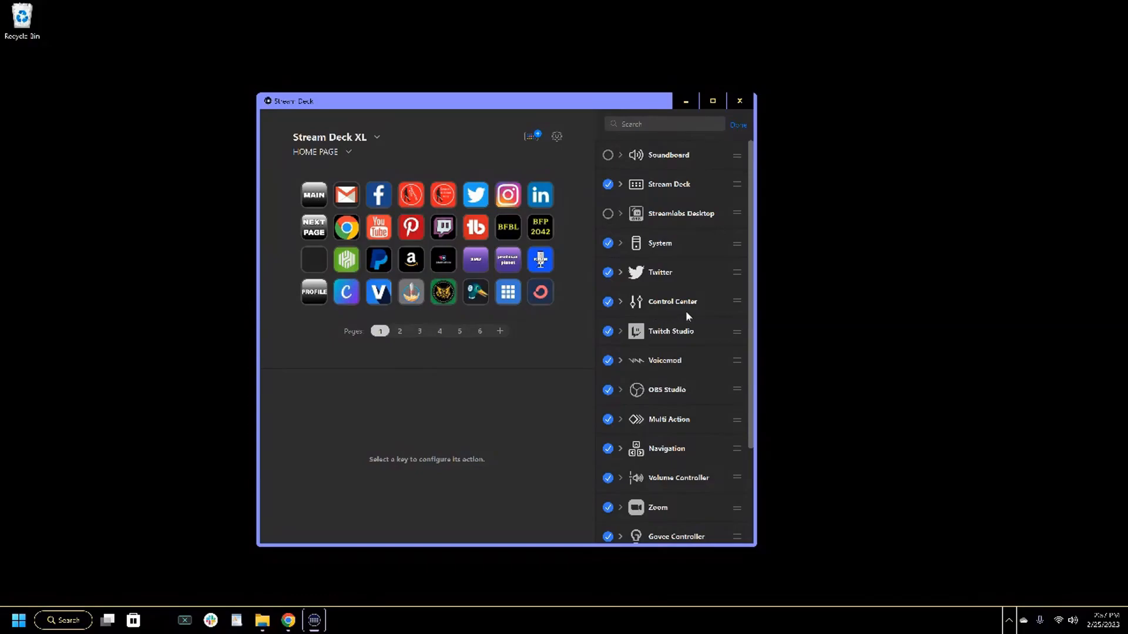
click(607, 331)
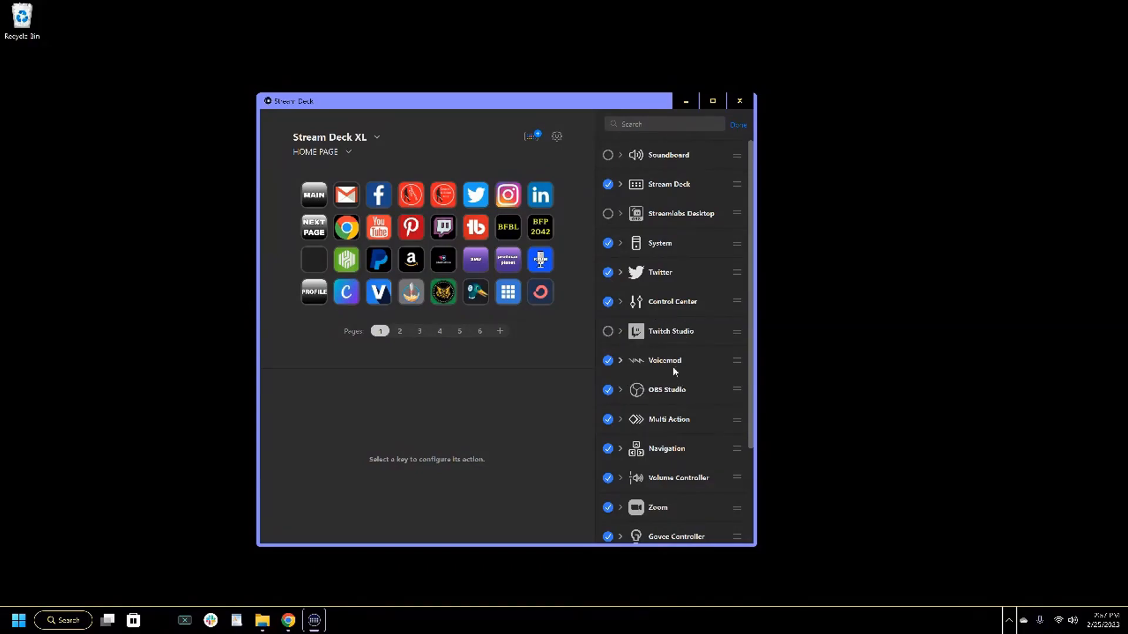
scroll(down, 3)
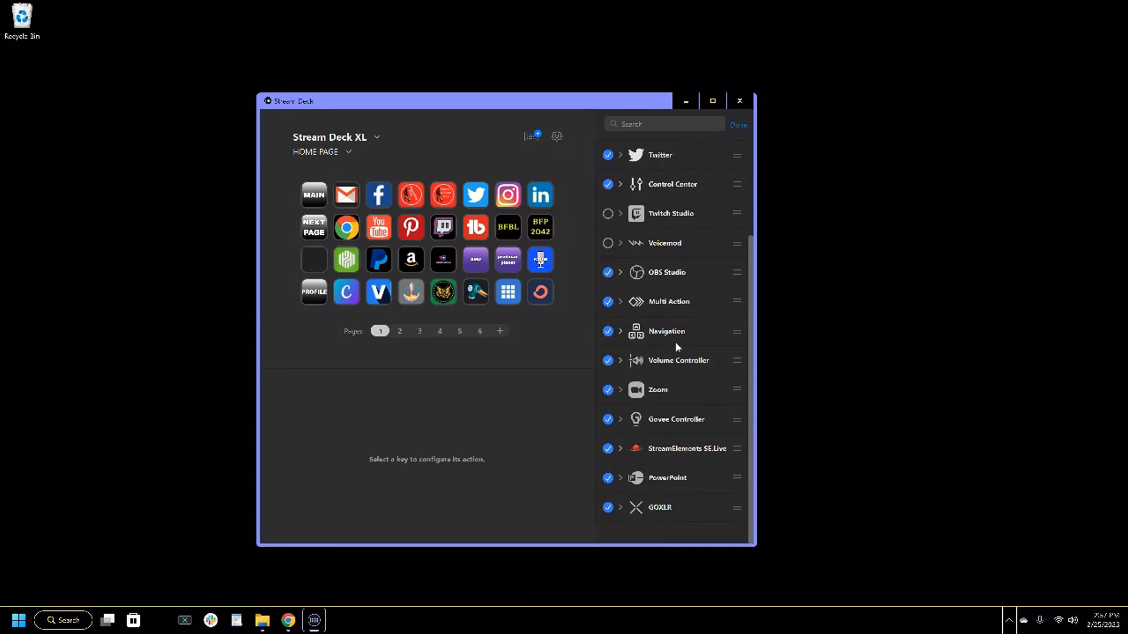
scroll(up, 3)
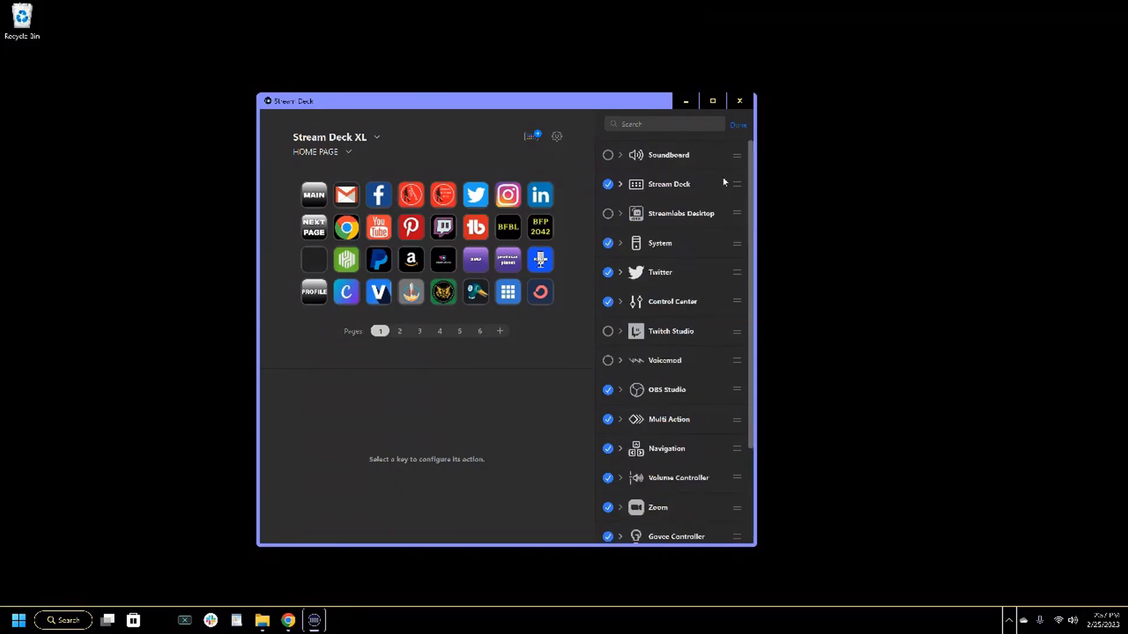
click(738, 125)
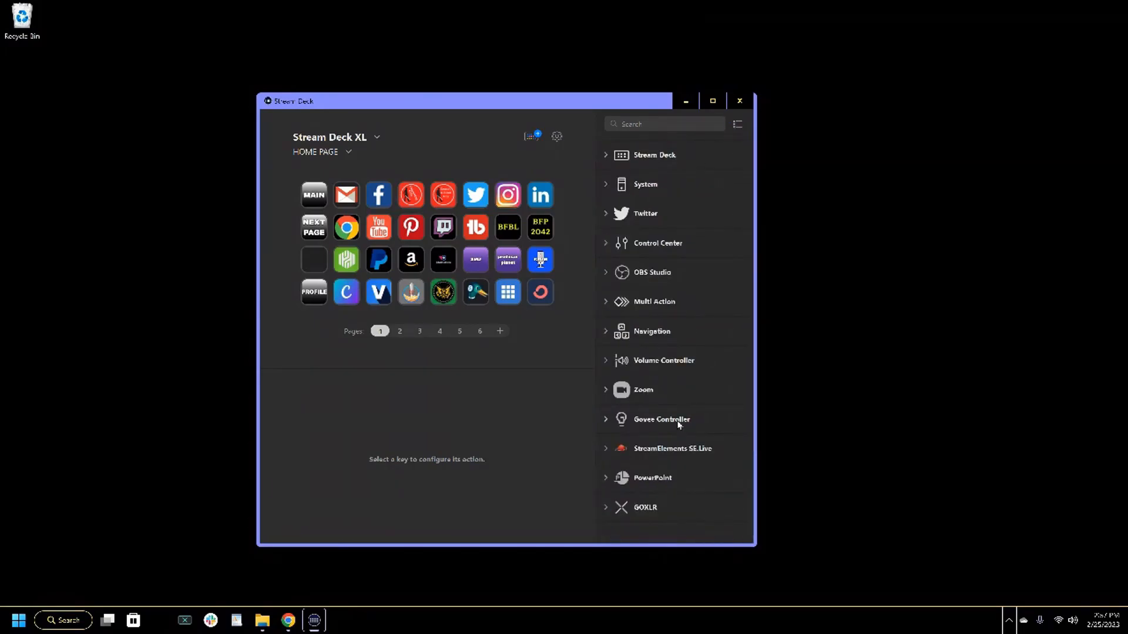
scroll(up, 3)
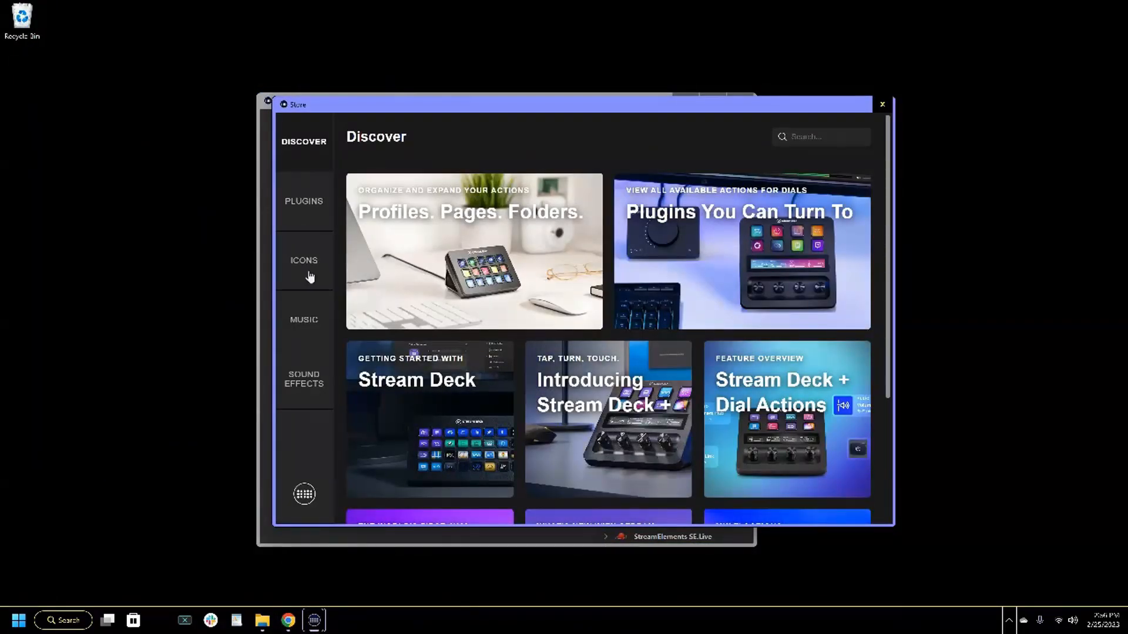
scroll(down, 3)
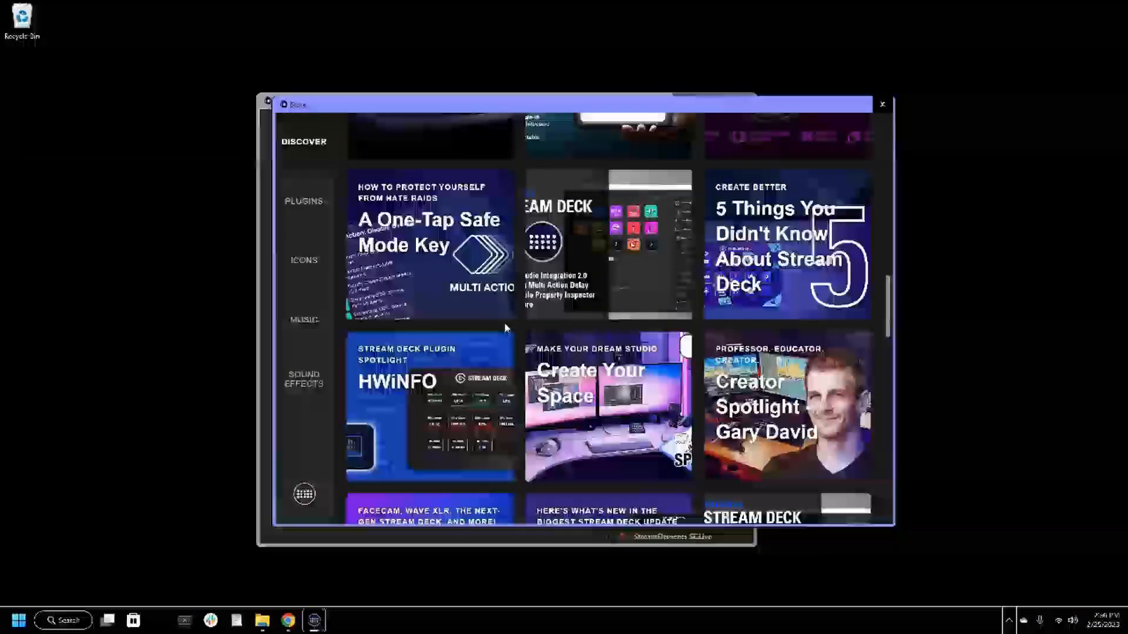
scroll(down, 3)
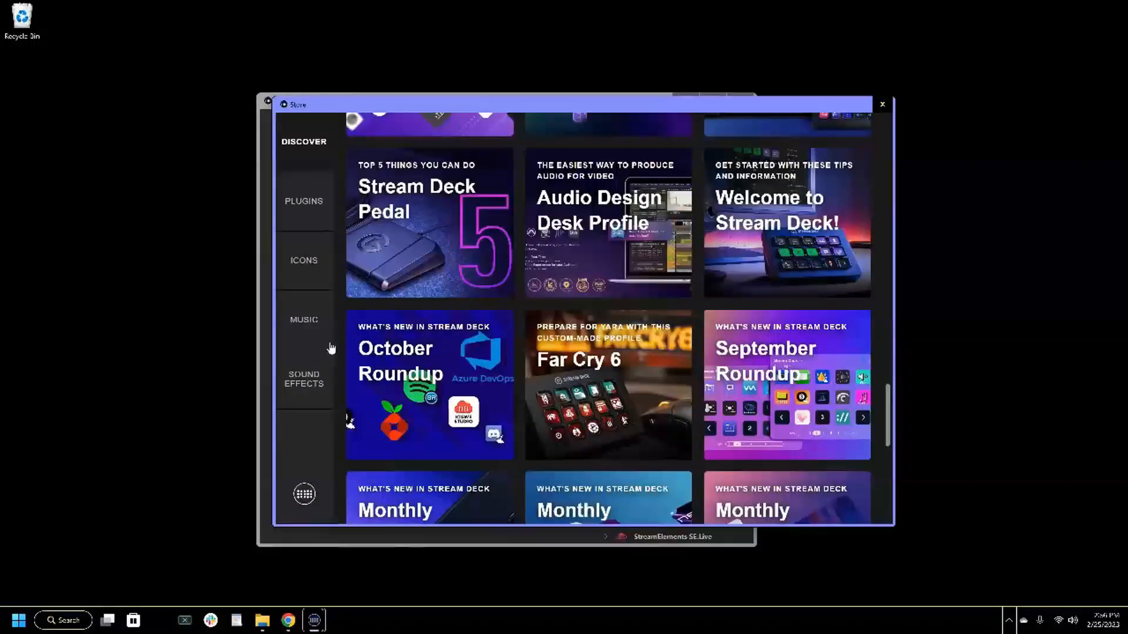
click(303, 201)
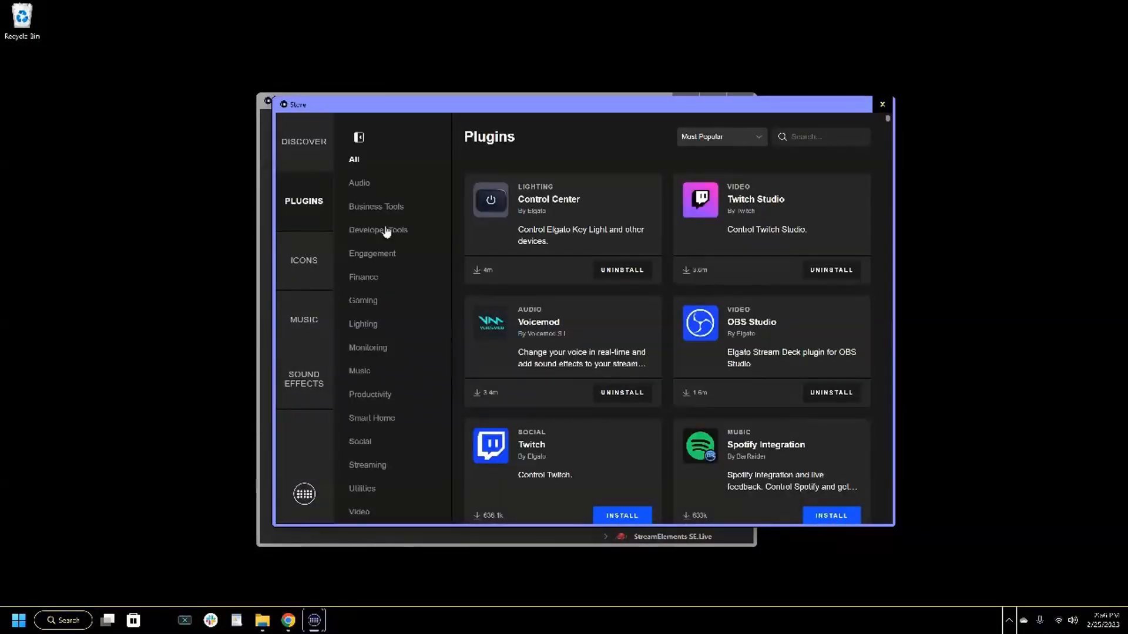
click(303, 261)
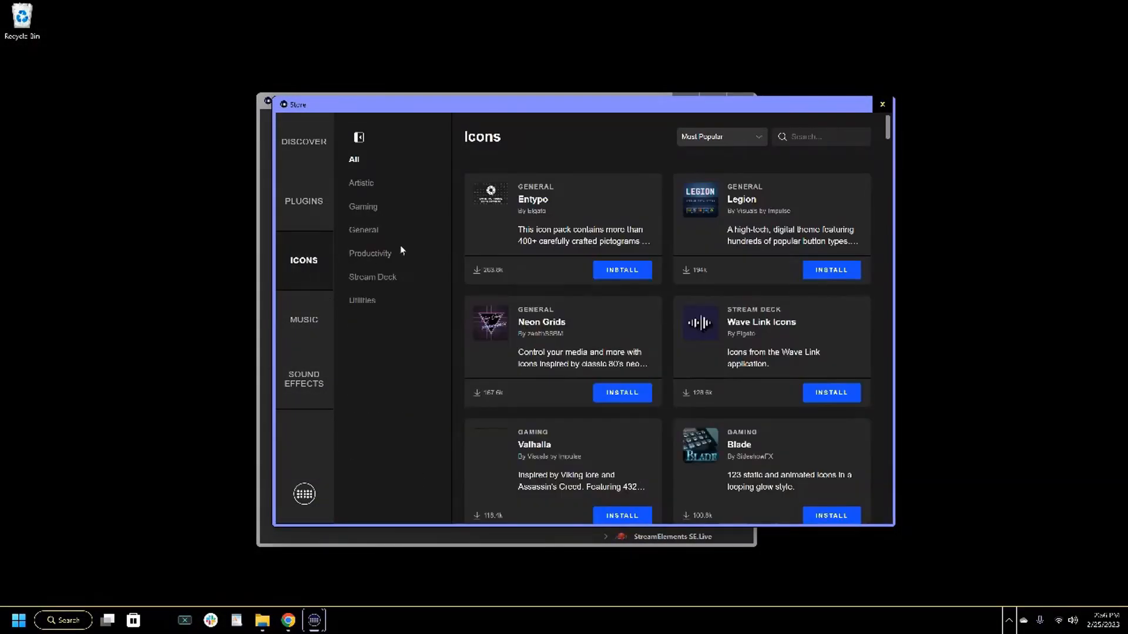
click(303, 320)
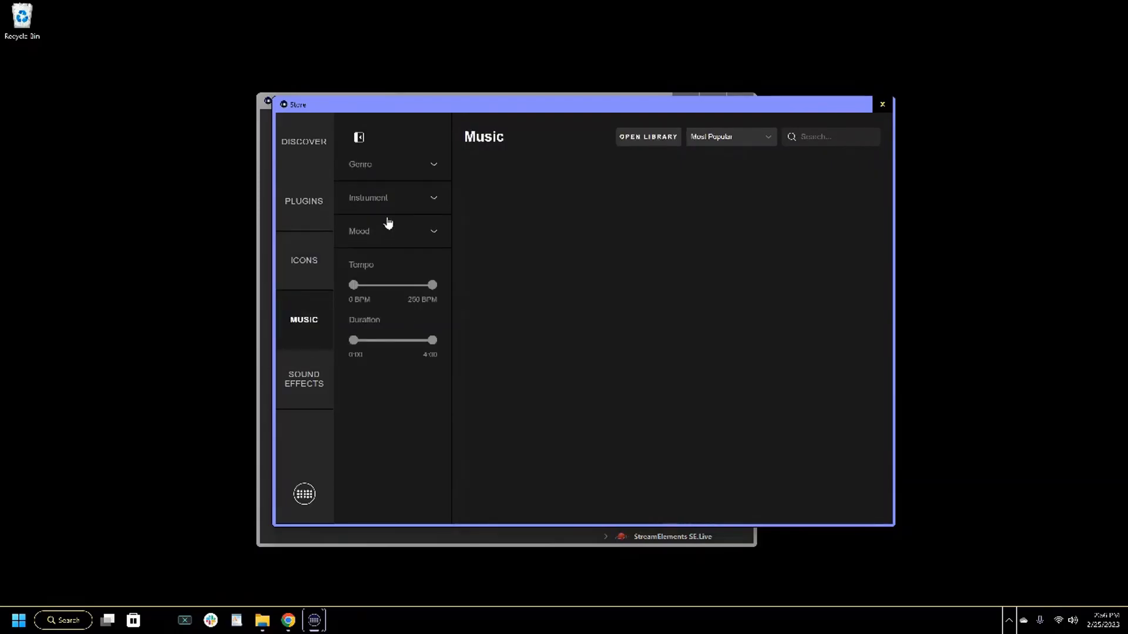
click(303, 378)
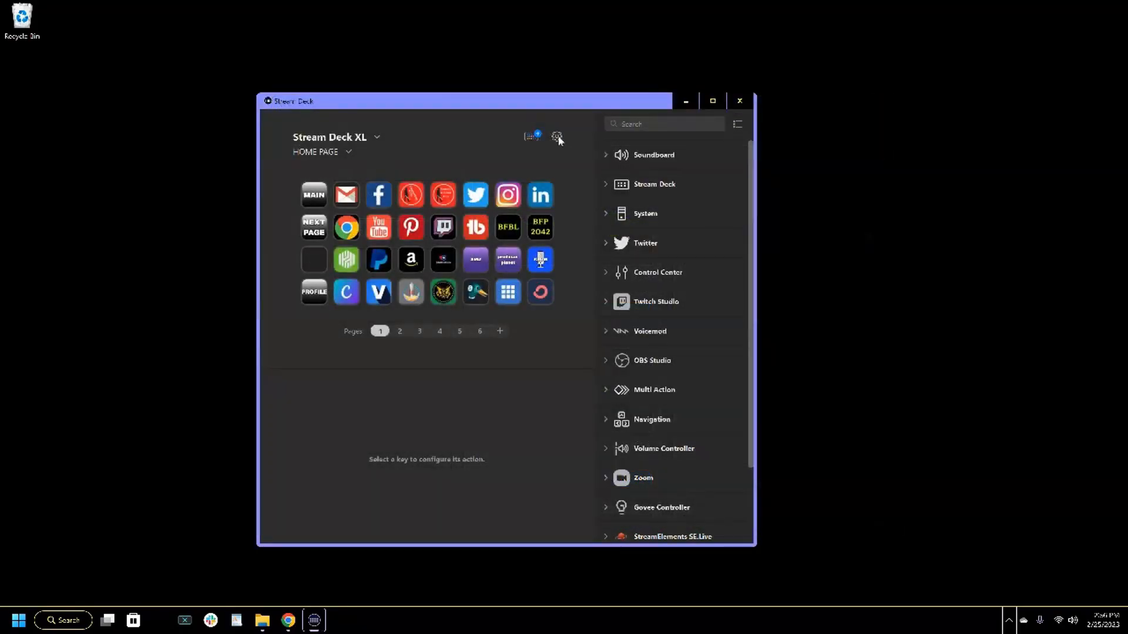
click(557, 136)
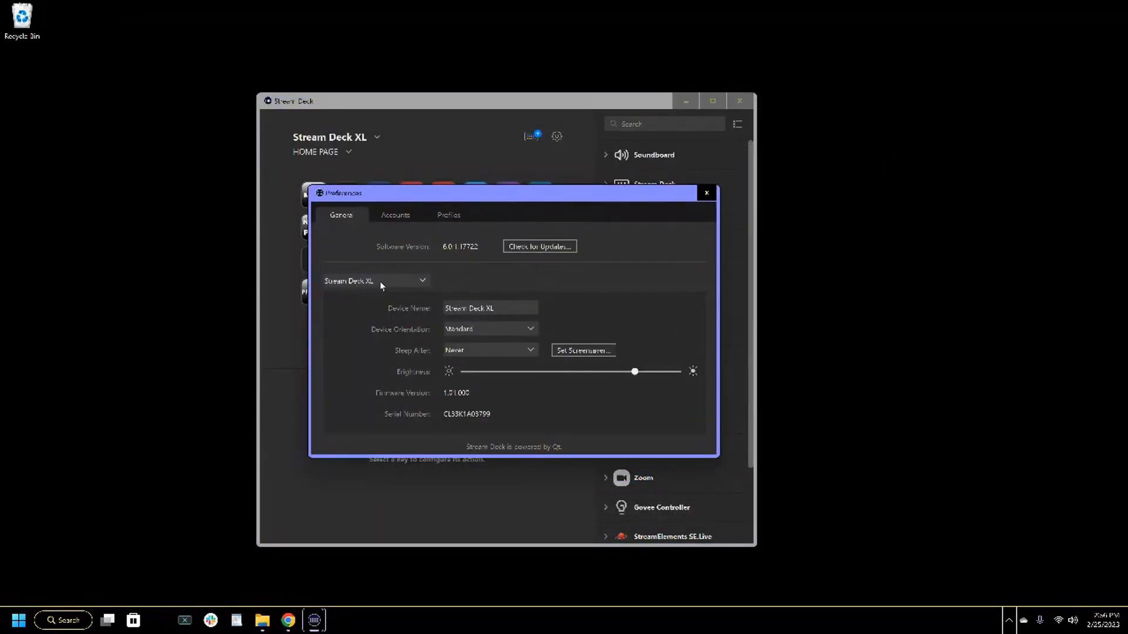
mouse_move(412, 287)
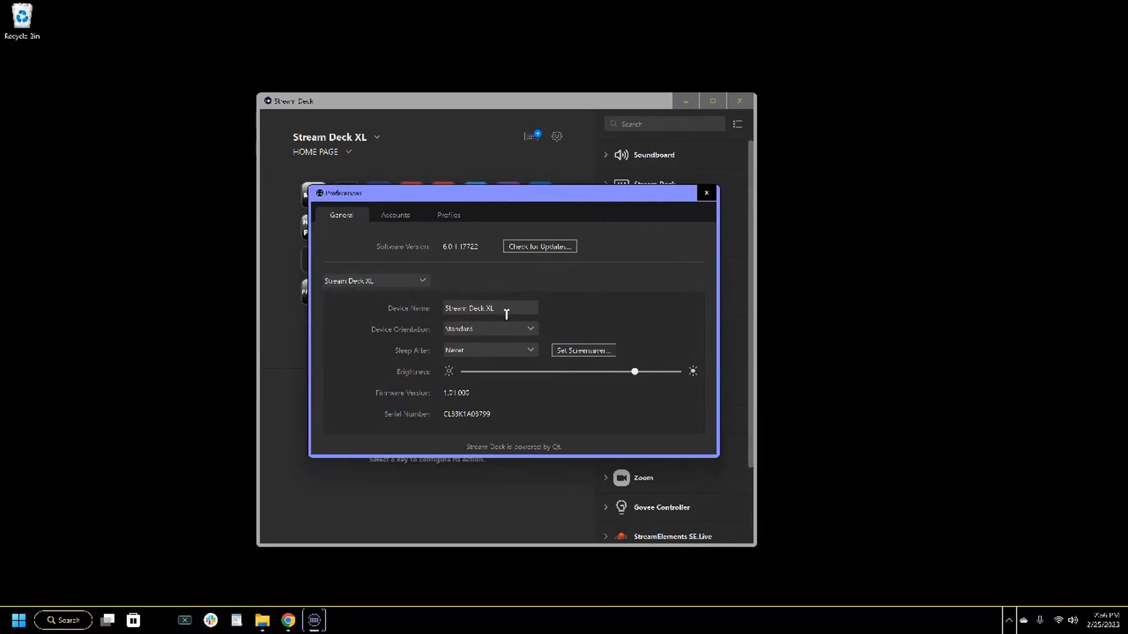
mouse_move(386, 263)
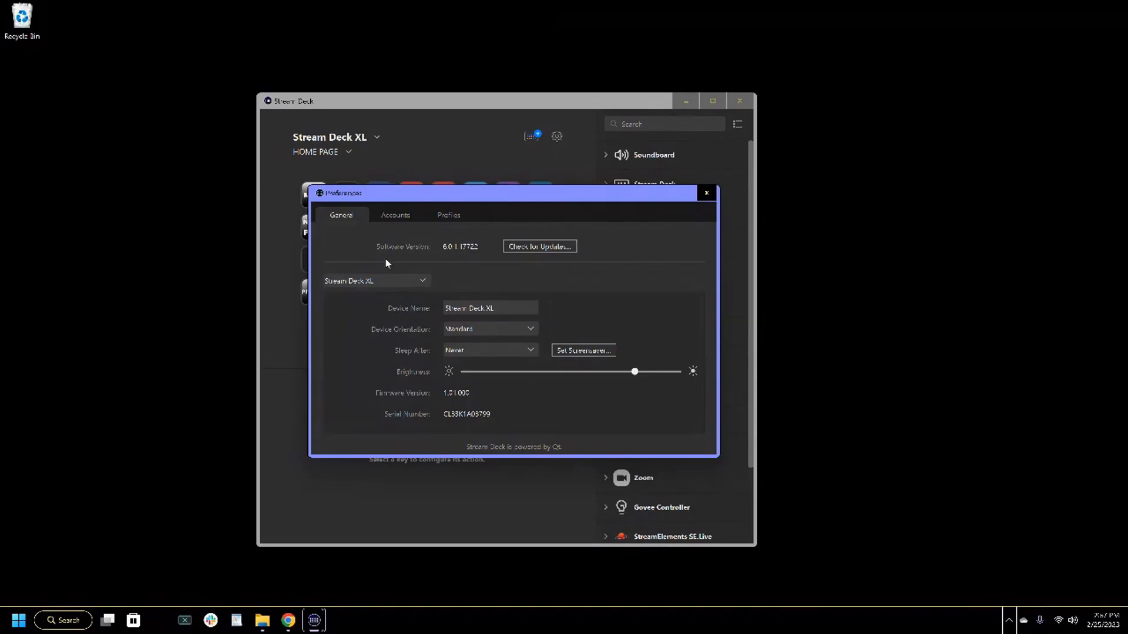
mouse_move(454, 235)
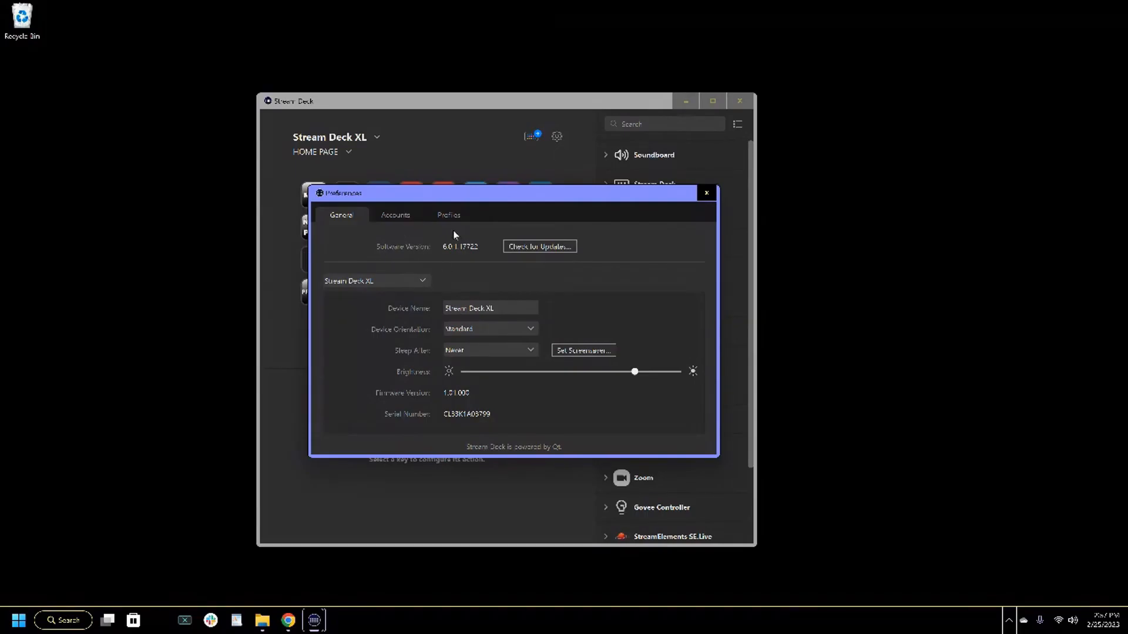
click(447, 214)
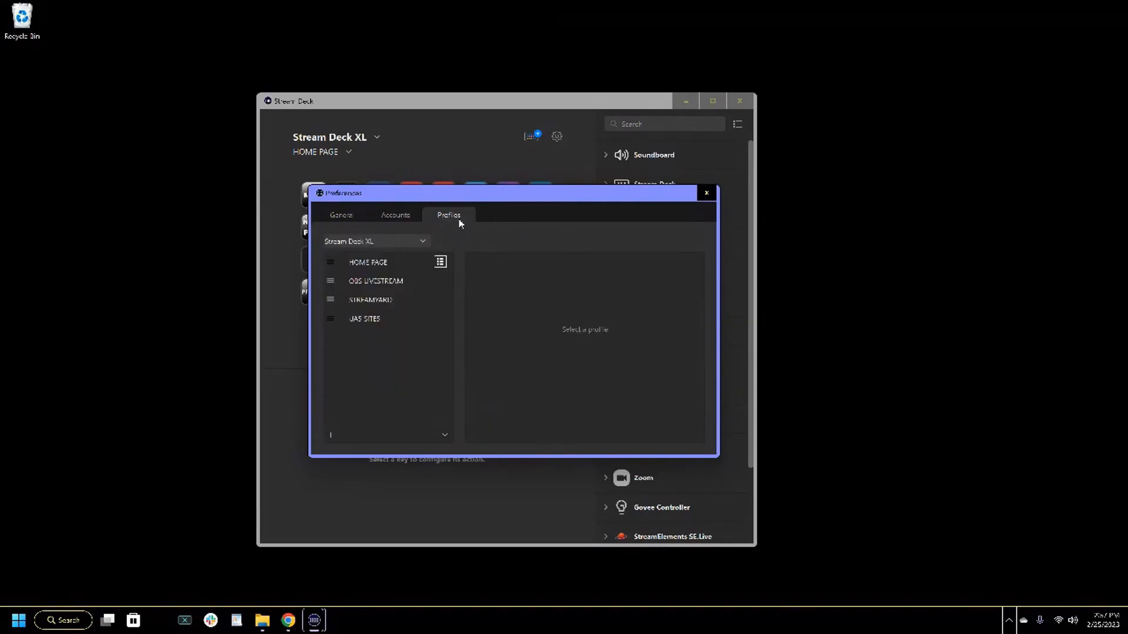
click(706, 192)
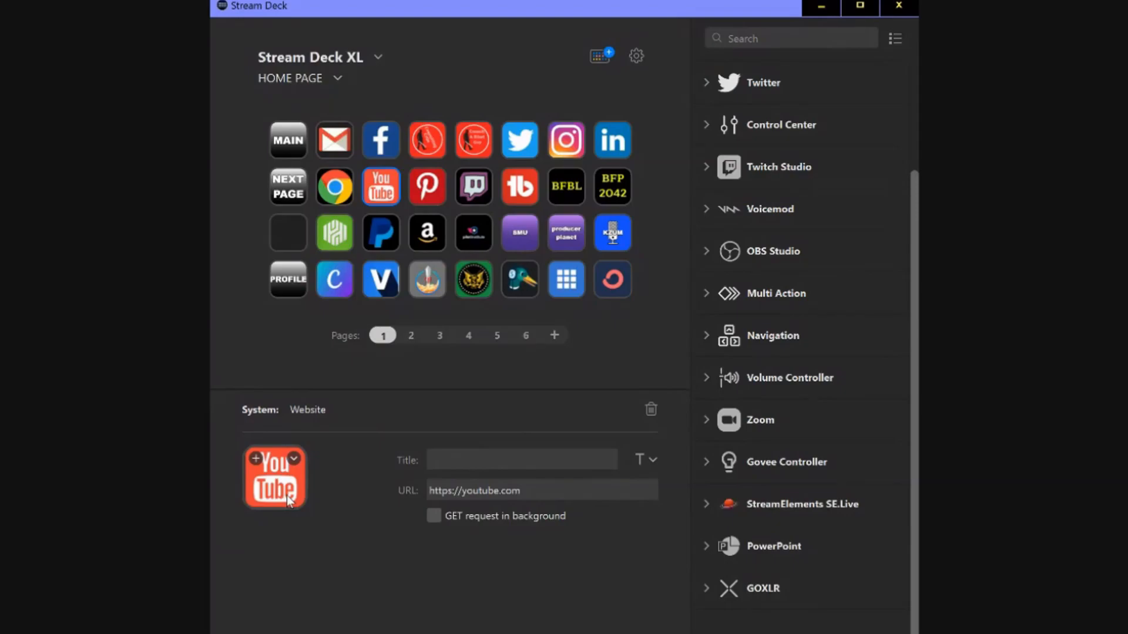
mouse_move(322, 453)
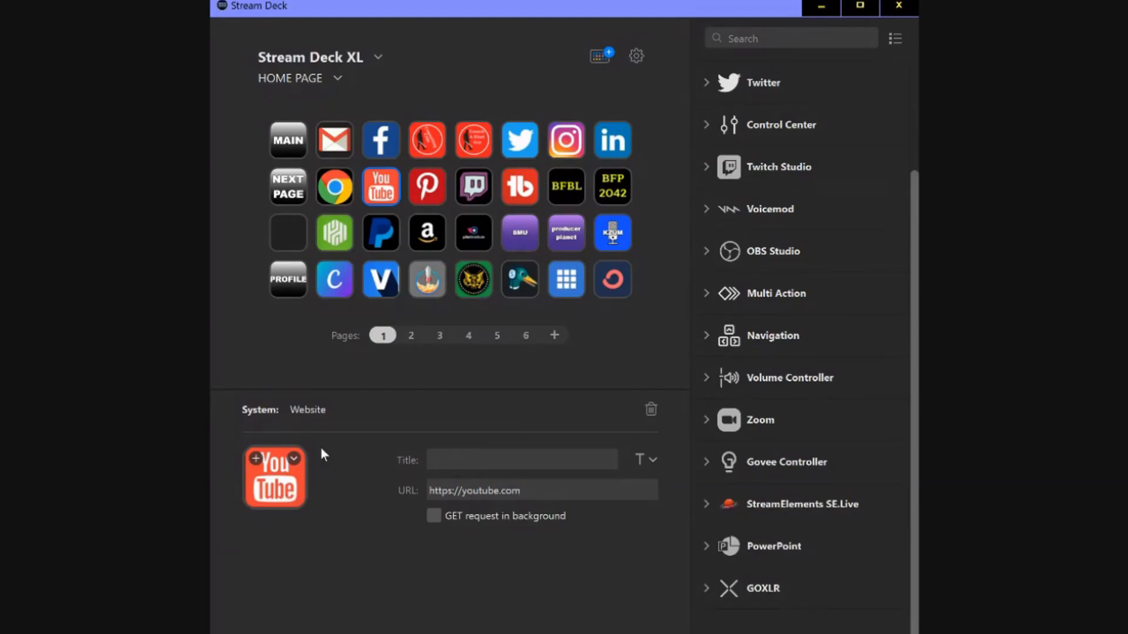
mouse_move(332, 366)
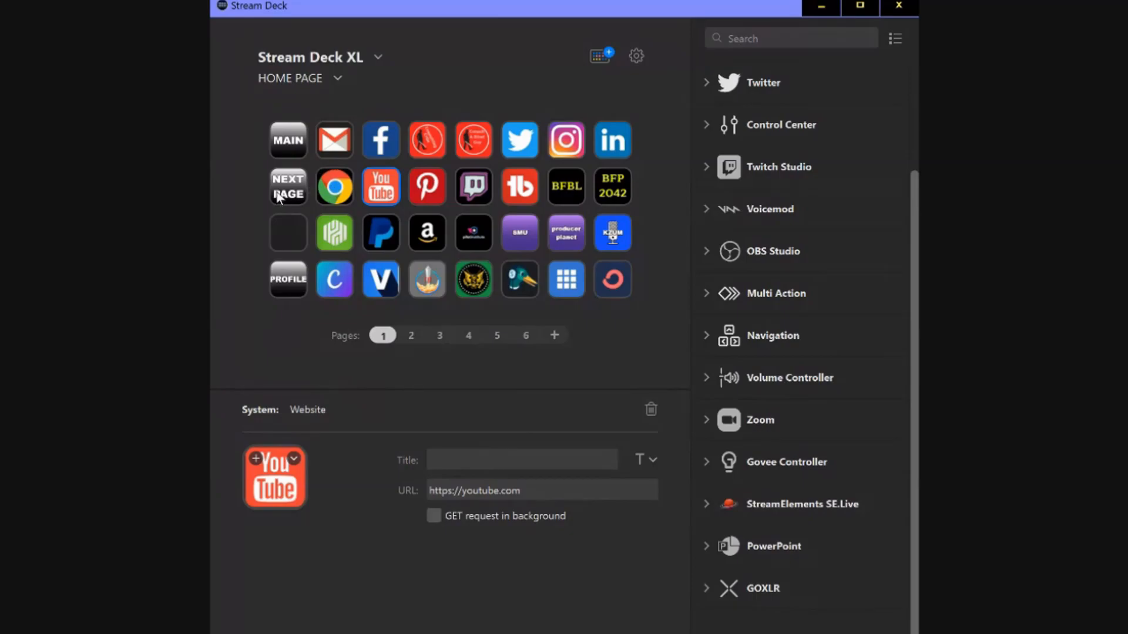
View the NEXT PAGE key's action, then the MAIN key's Switch Profile to HOME PAGE page 1
click(287, 187)
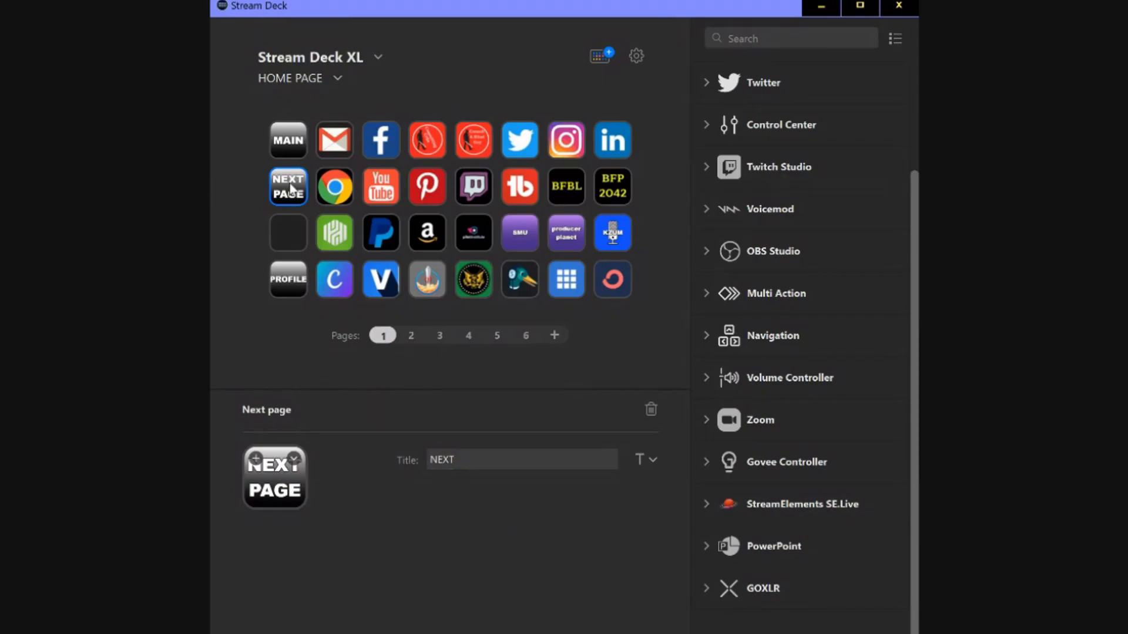
mouse_move(297, 140)
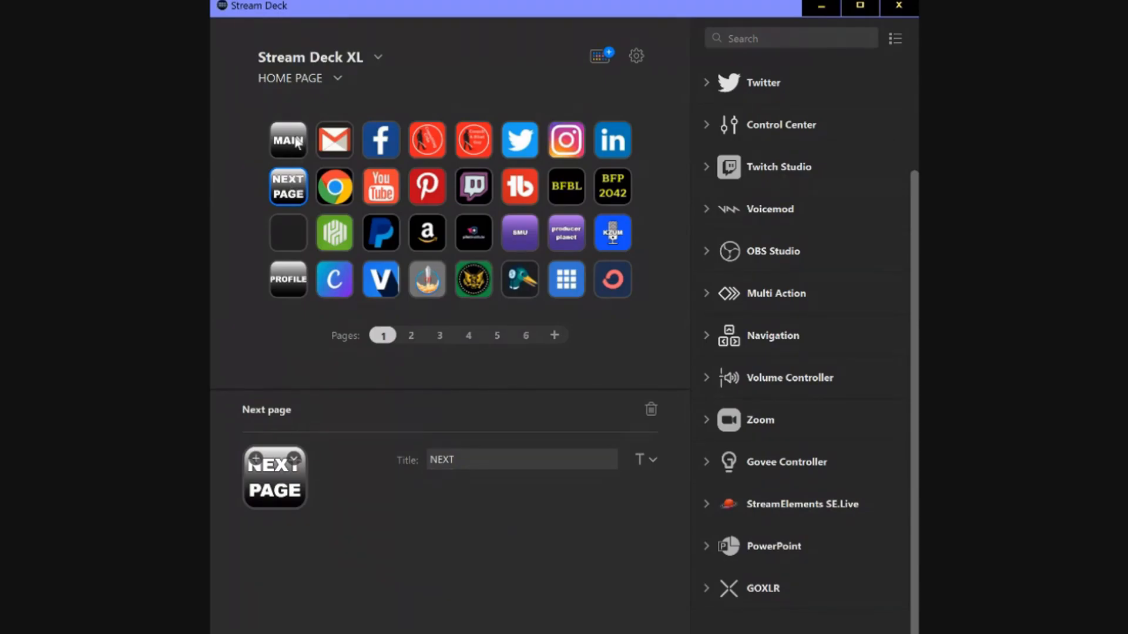
click(286, 140)
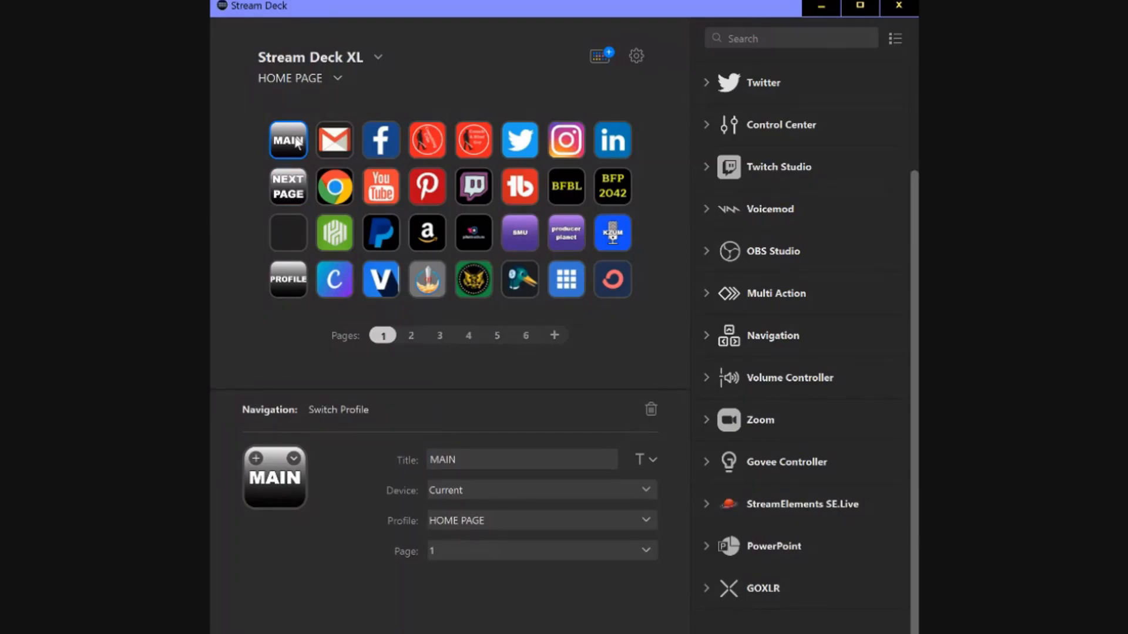
mouse_move(299, 312)
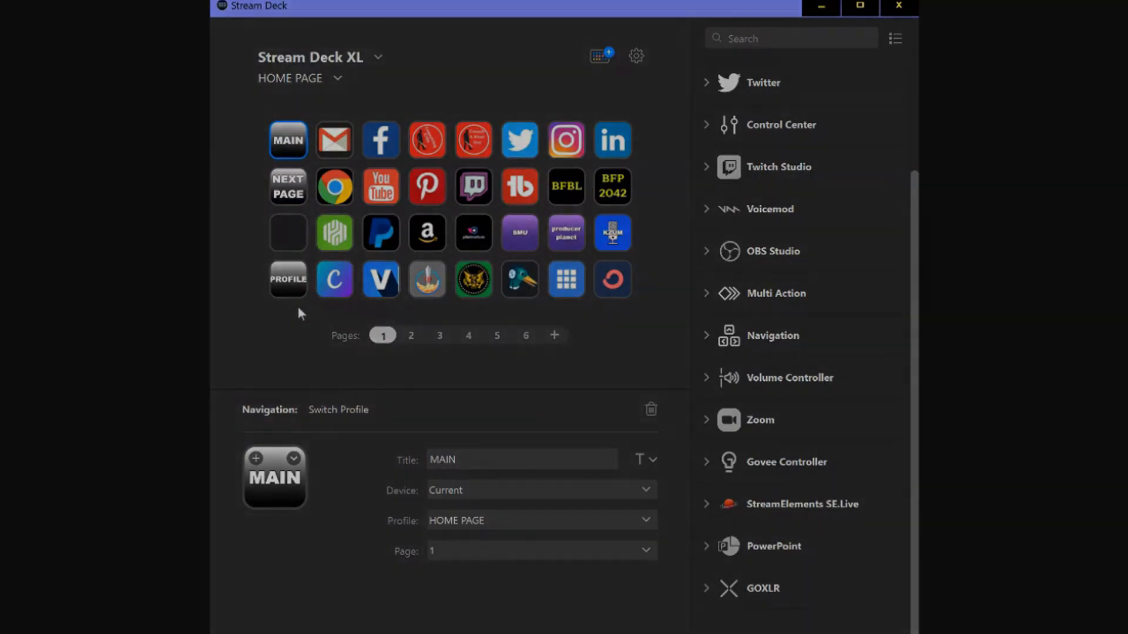